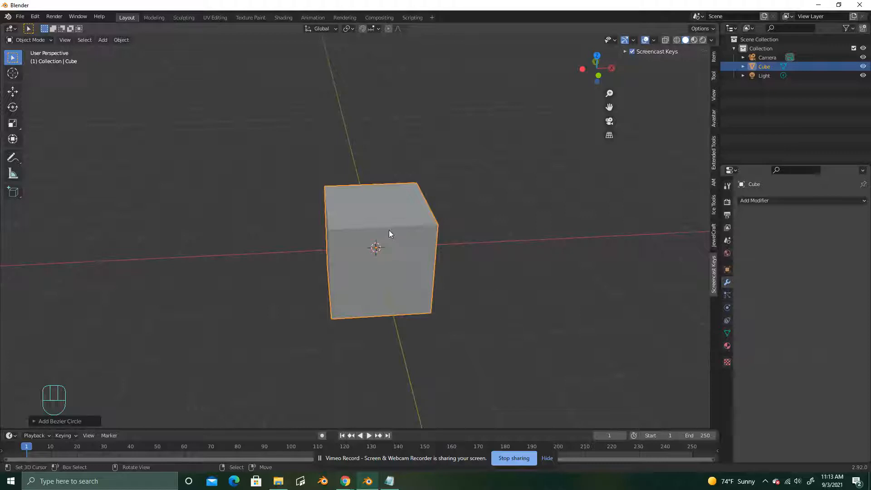
pyautogui.moveTo(423, 291)
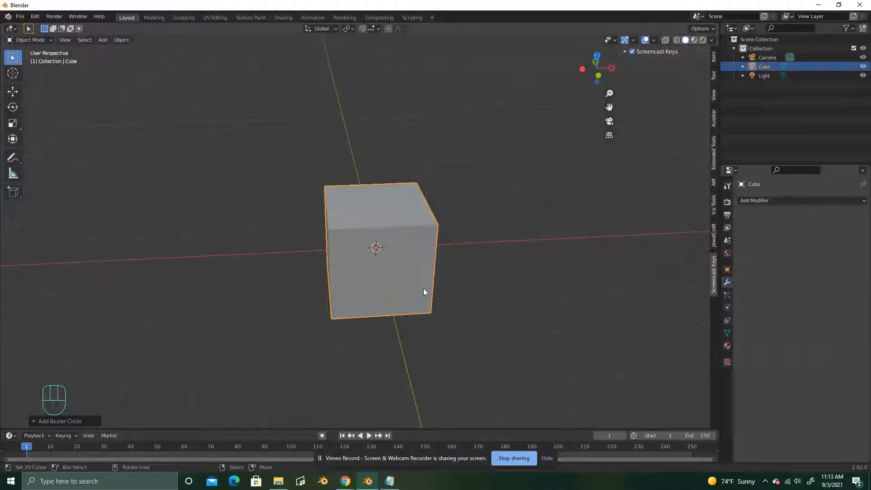
# Delete the default cube from the scene
pyautogui.press('x')
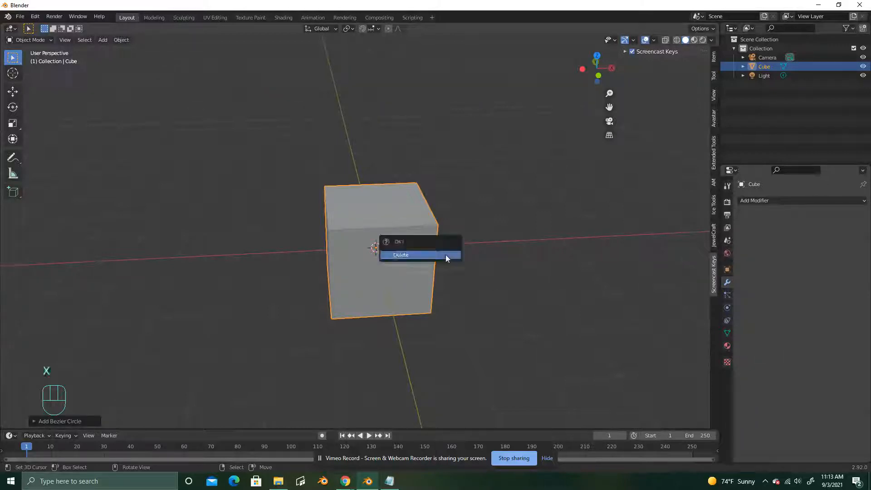
pyautogui.click(400, 255)
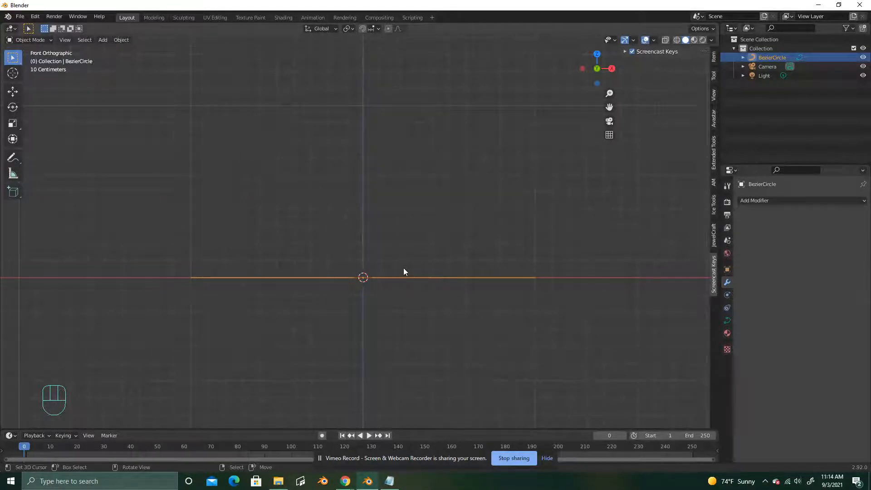
pyautogui.moveTo(403, 267)
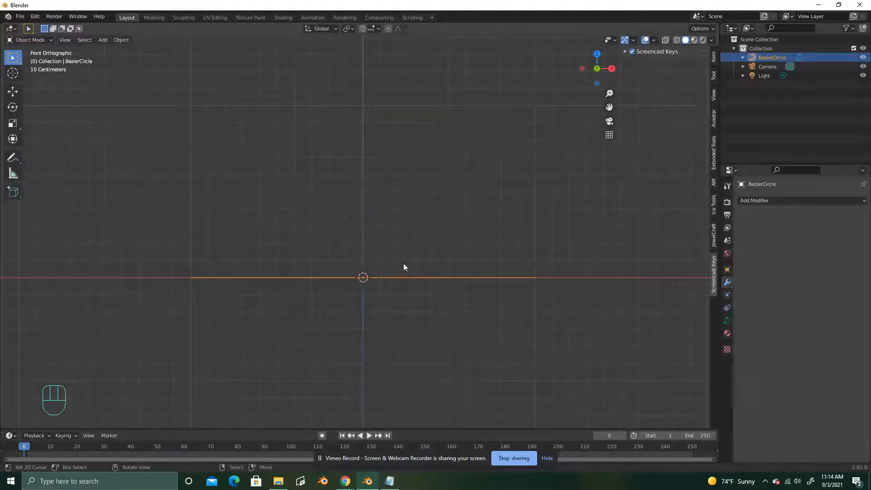
# In Edit Mode, rearrange the circle's control points and handles into a crossing figure-eight
pyautogui.press('Tab')
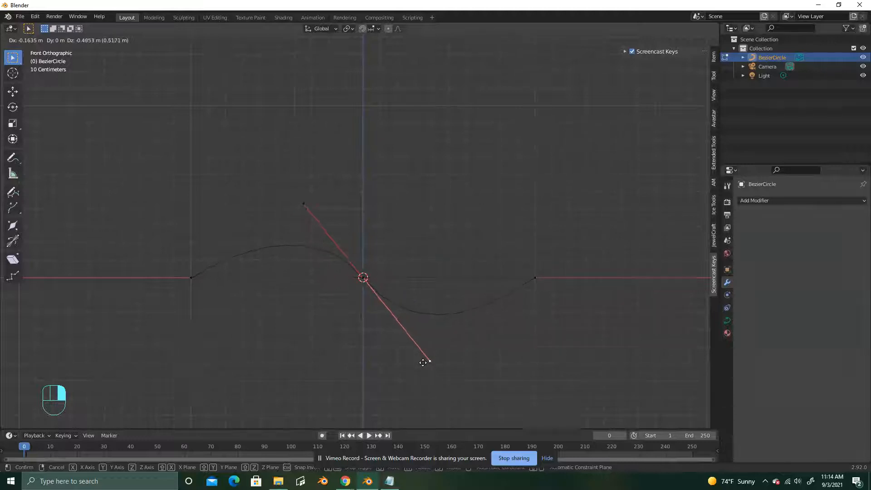
pyautogui.moveTo(438, 365)
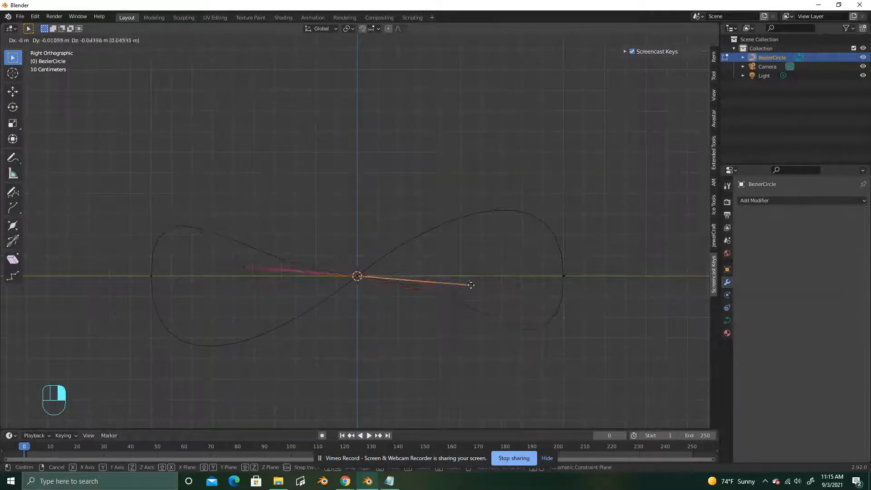
pyautogui.moveTo(433, 359)
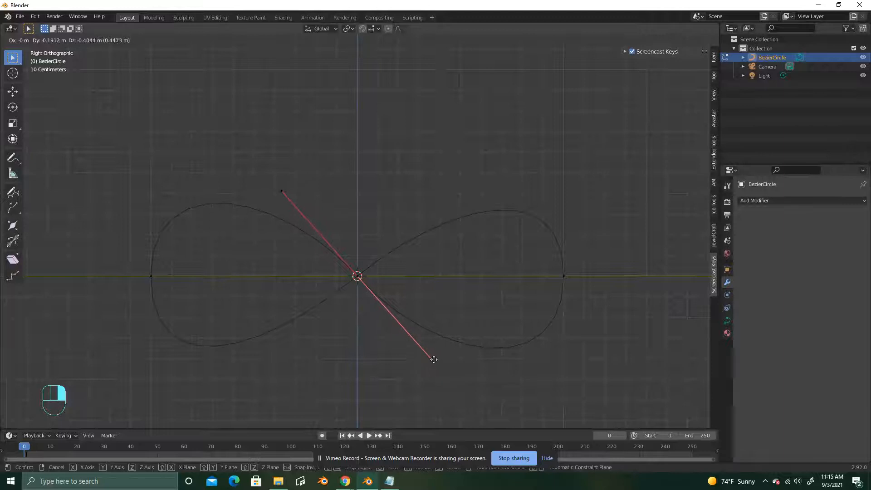
pyautogui.click(388, 288)
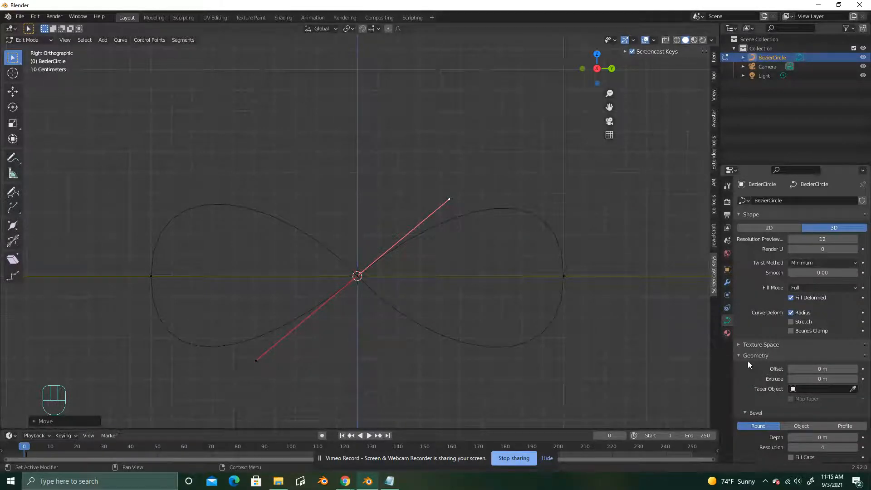
# Set the curve's bevel depth to 0.19 m and move a side control point upward
pyautogui.click(740, 354)
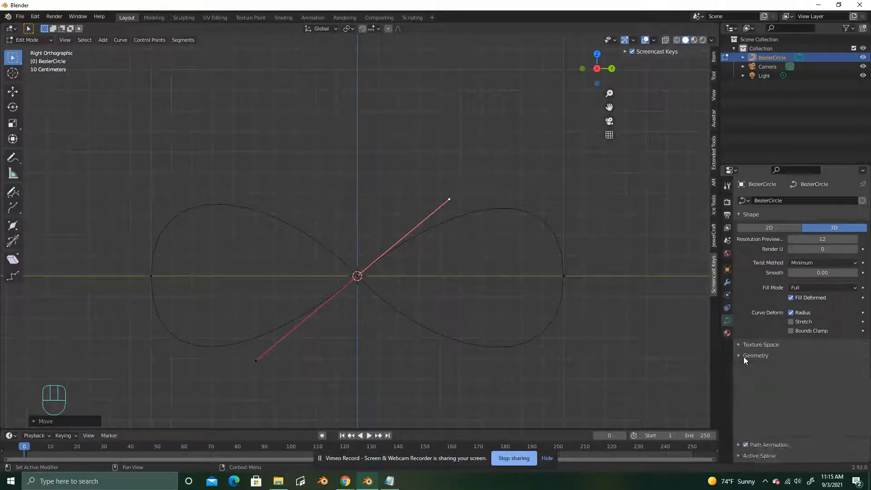
pyautogui.click(756, 355)
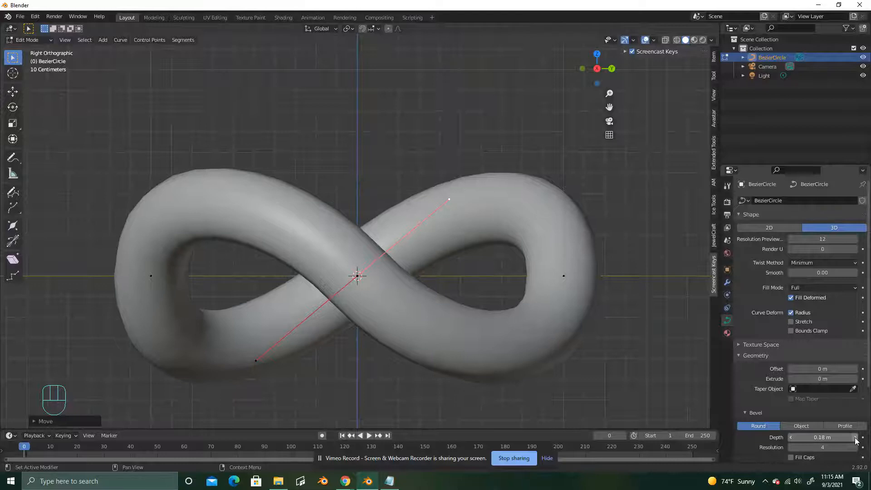
pyautogui.click(855, 438)
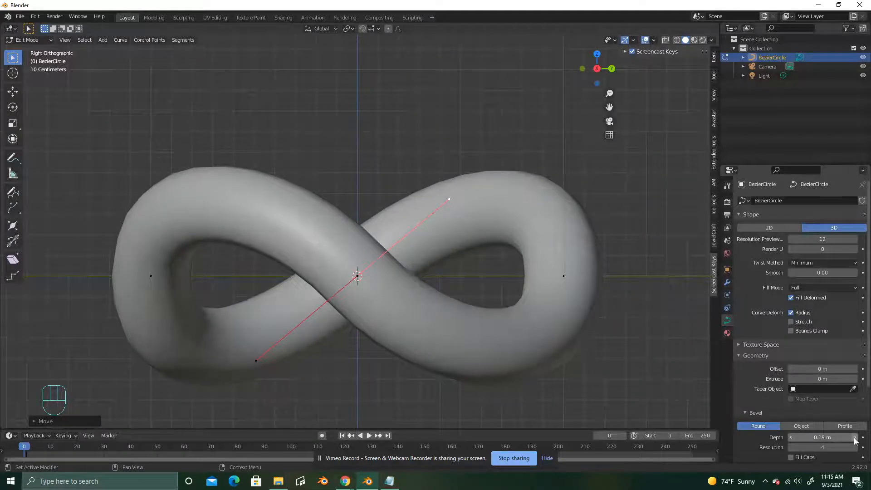
pyautogui.scroll(-3)
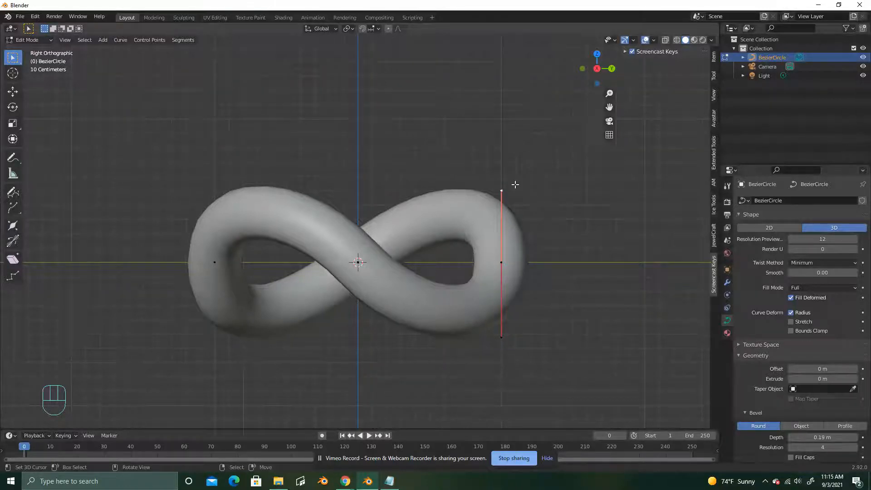
pyautogui.press('g')
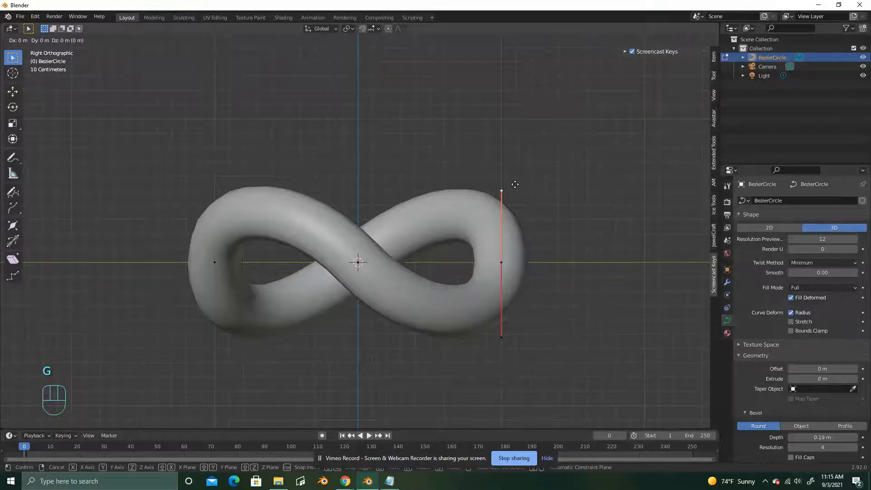
pyautogui.moveTo(515, 178)
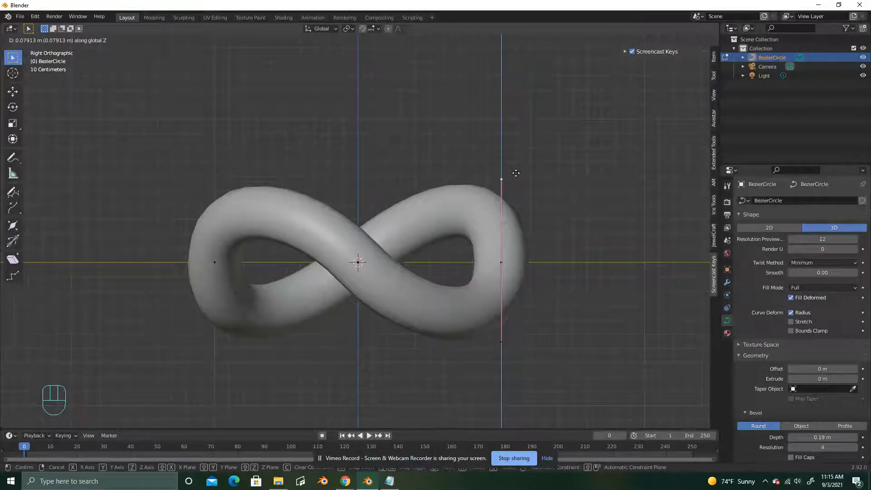
pyautogui.moveTo(516, 175)
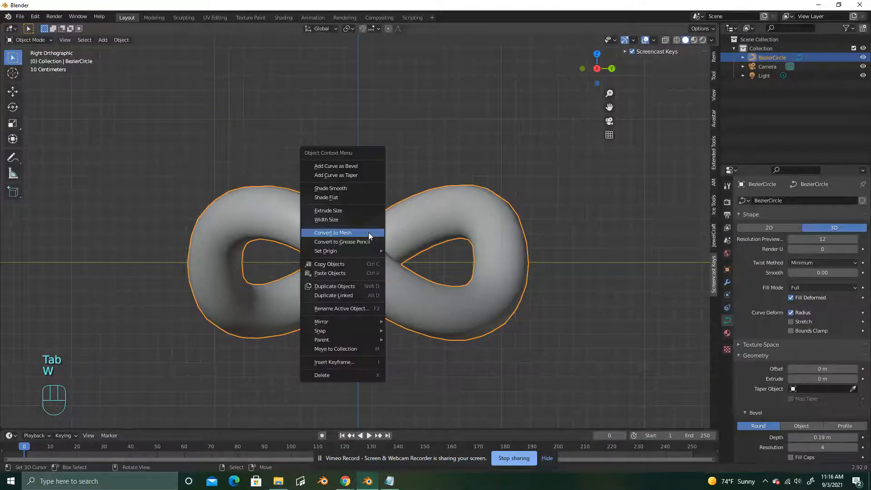
# Convert the tube to a mesh and Box Trim its top and bottom flat
pyautogui.click(332, 233)
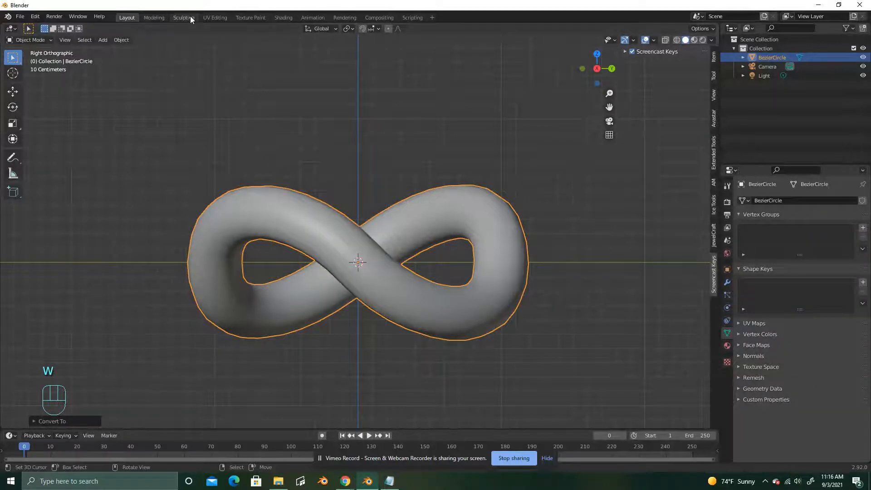
pyautogui.click(183, 17)
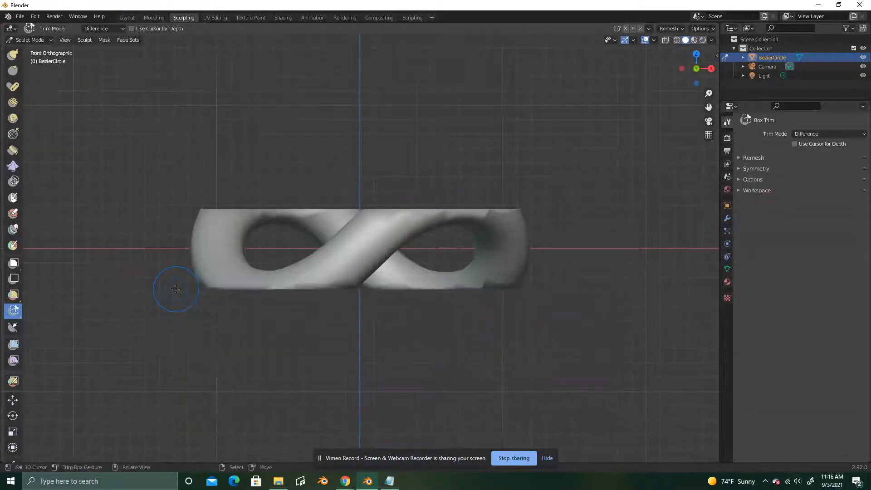
pyautogui.click(127, 17)
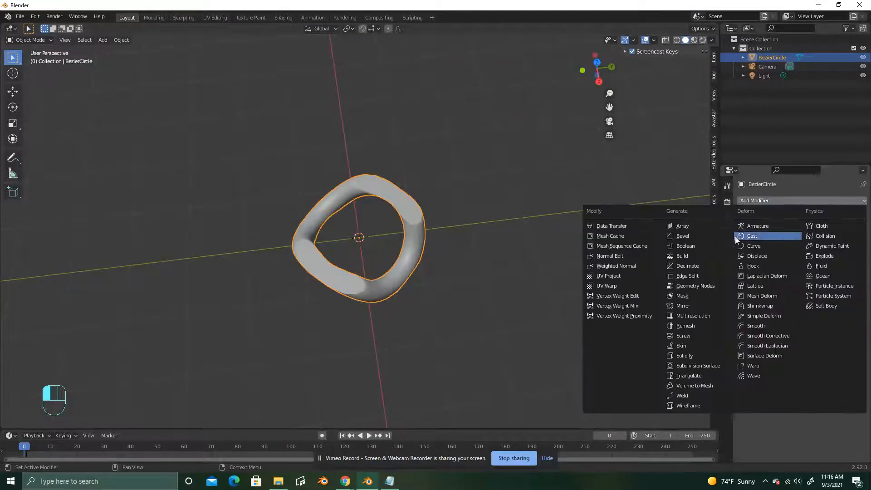
# Add an Array modifier to the flattened link and enter Edit Mode on its mesh
pyautogui.click(682, 225)
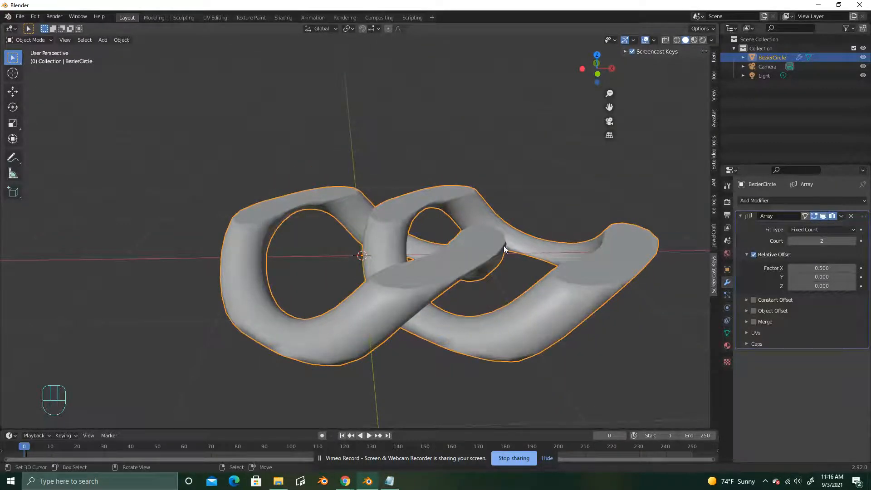
pyautogui.press('Tab')
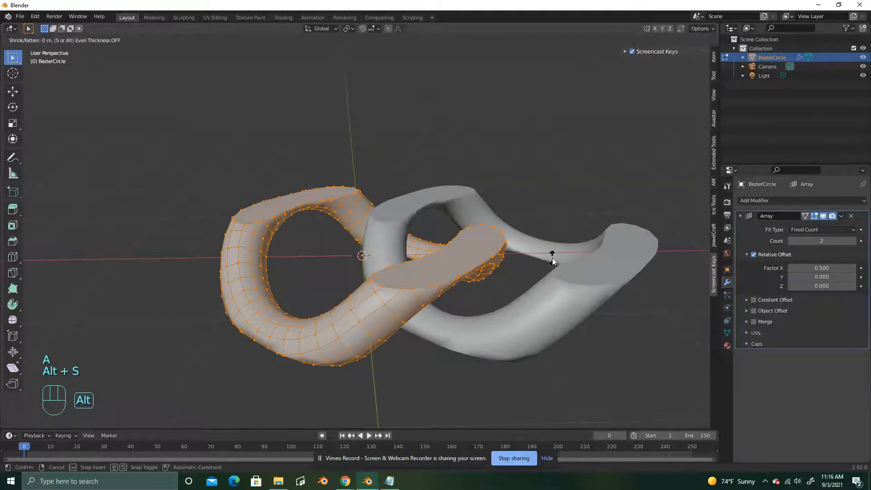
pyautogui.moveTo(555, 253)
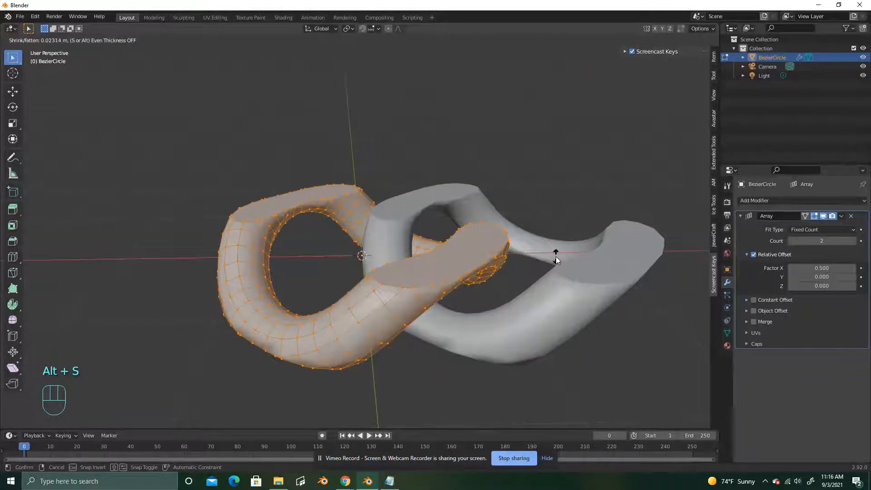
pyautogui.moveTo(562, 258)
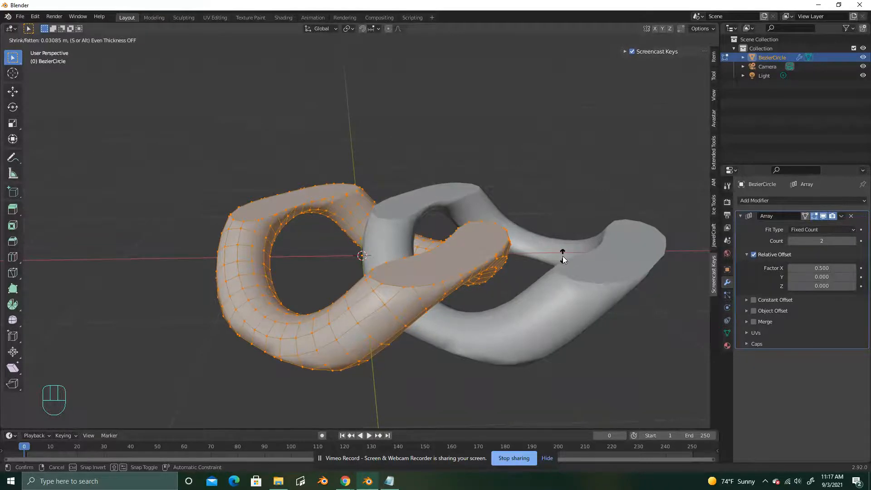
pyautogui.moveTo(576, 256)
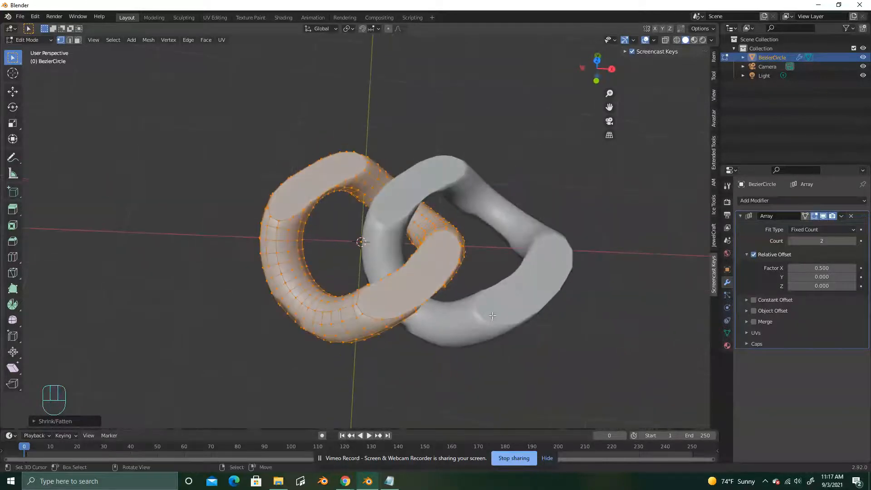
# Finish reshaping the link into a rounder, thicker ring and return to Object Mode
pyautogui.press('Tab')
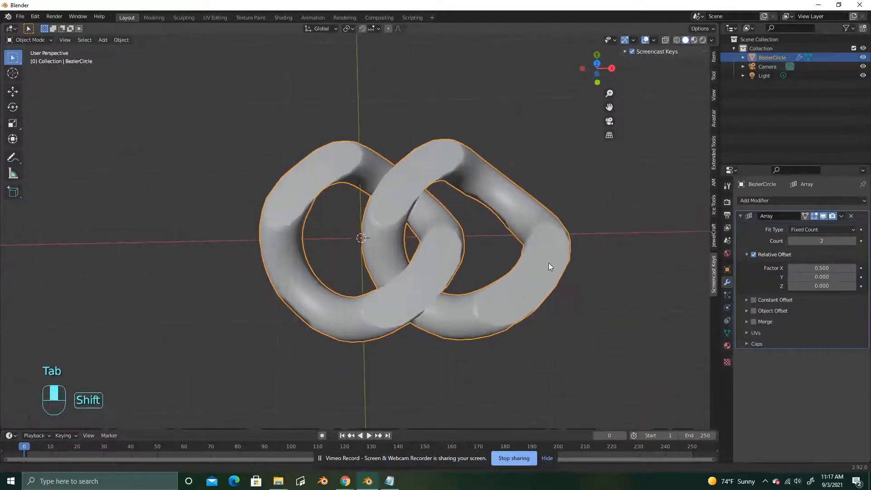
# Raise the Array count to 20 and set the X relative offset to 0.55
pyautogui.click(854, 240)
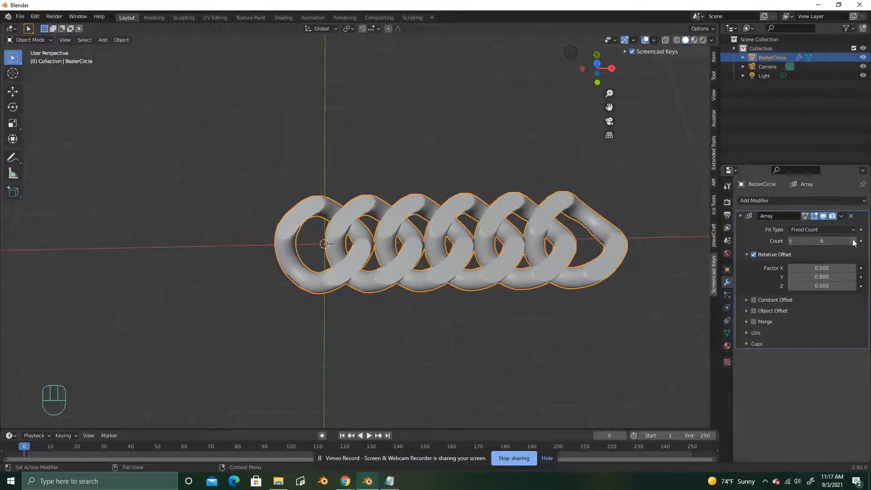
pyautogui.click(854, 241)
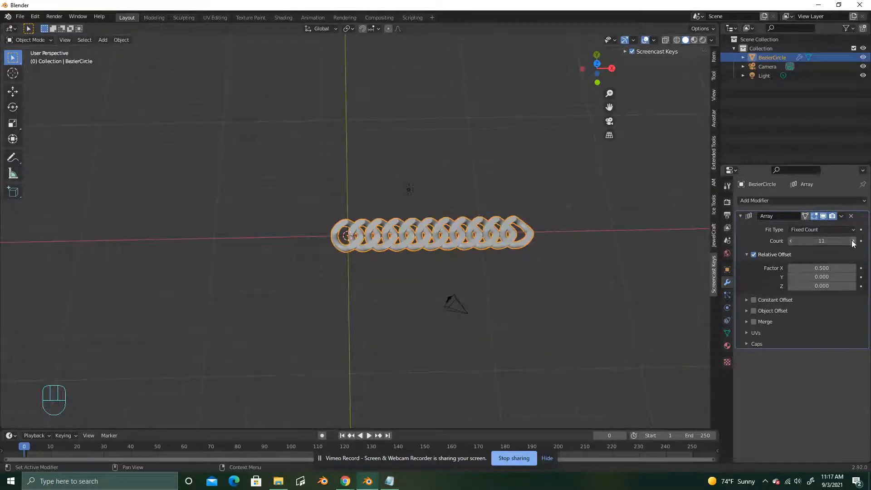
pyautogui.click(860, 240)
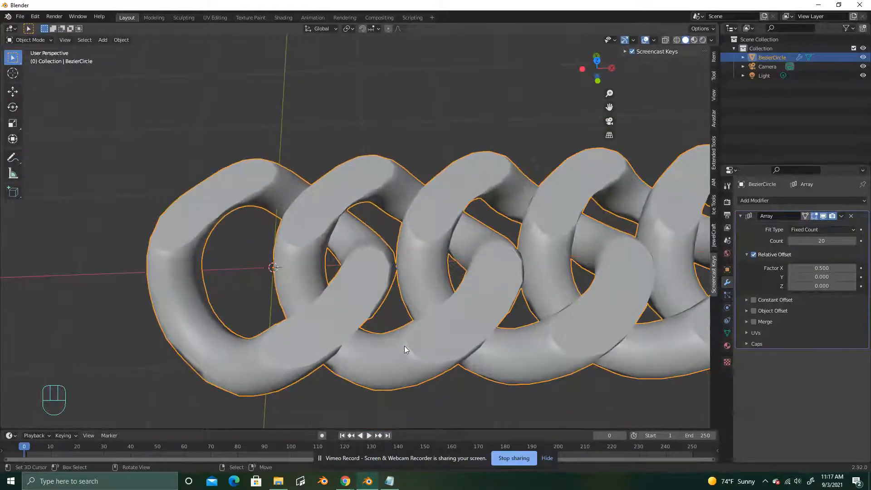
pyautogui.click(821, 268)
pyautogui.write('0.550')
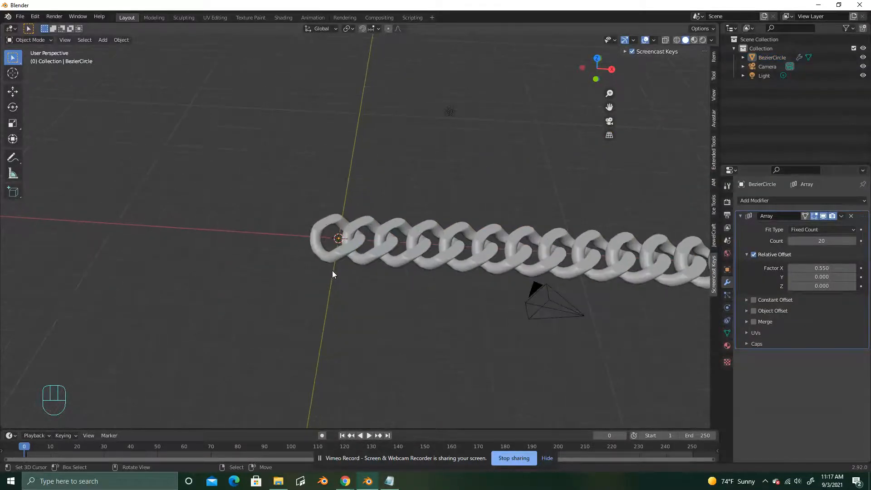
# Add a circle curve and scale it to bracelet size
pyautogui.press('shift+a')
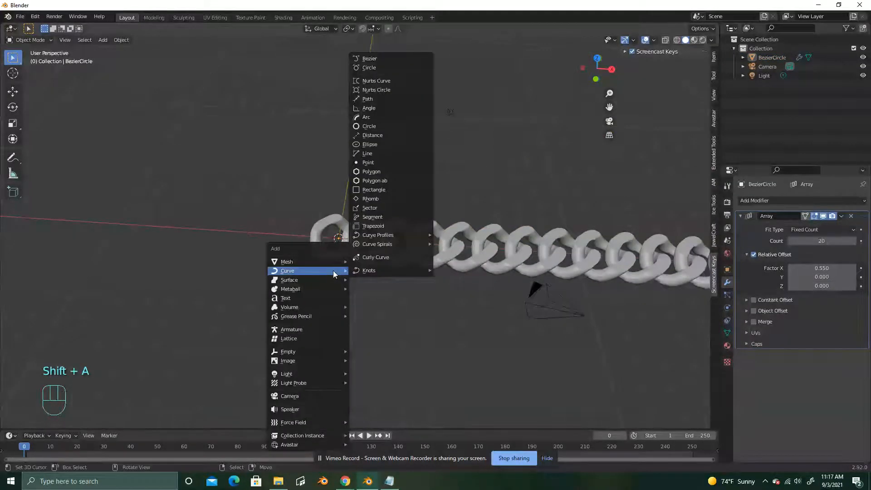
pyautogui.moveTo(387, 67)
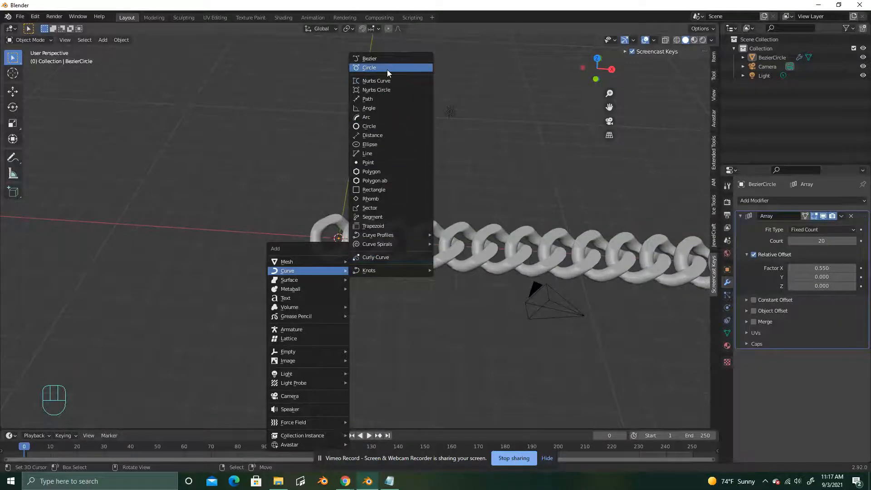
pyautogui.click(369, 67)
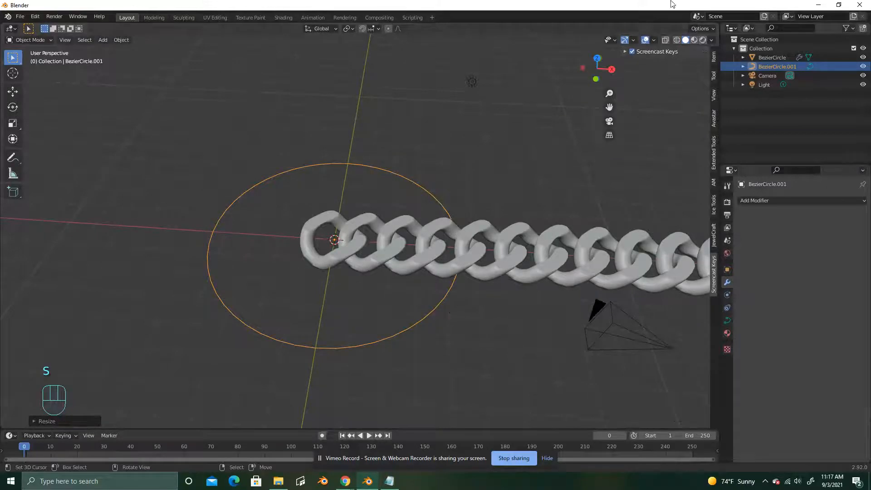
pyautogui.click(771, 57)
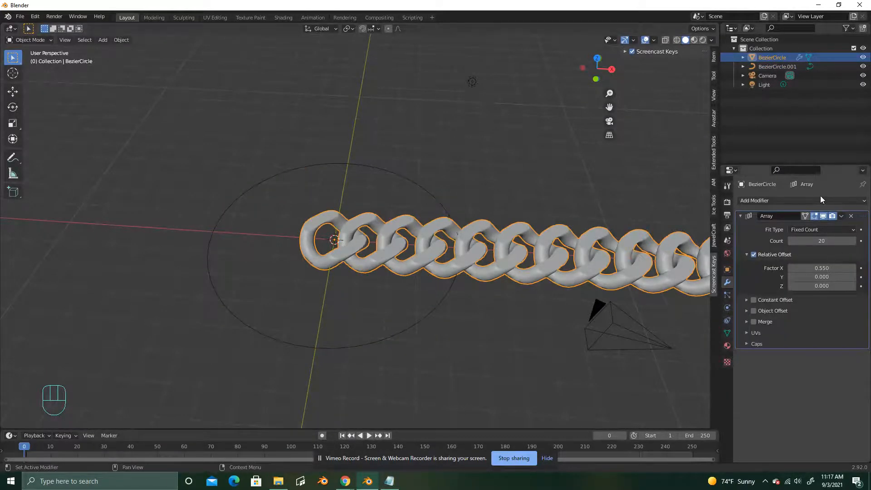
# Give the chain a Curve modifier using BezierCircle.001 as the guide, and select the circle
pyautogui.click(776, 200)
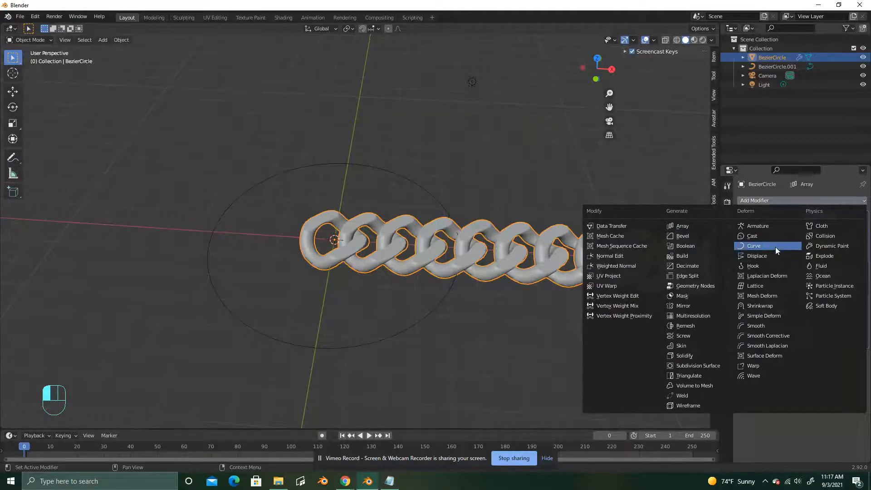
pyautogui.click(753, 245)
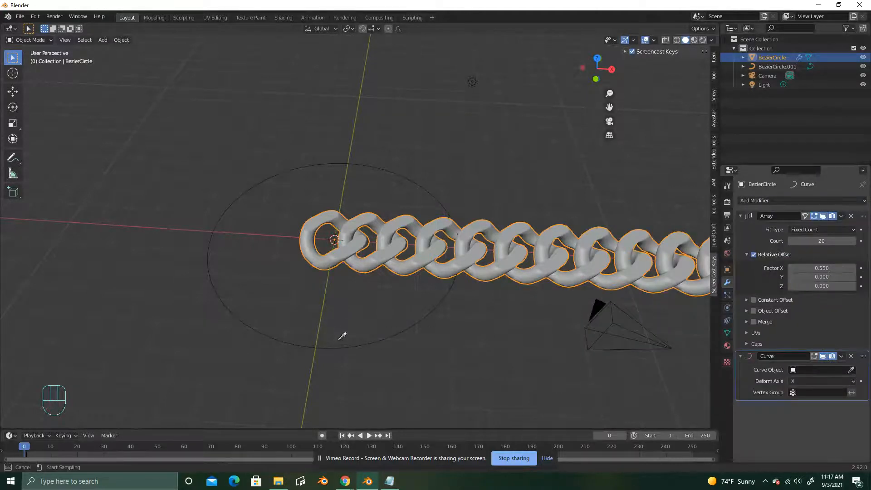
pyautogui.click(817, 369)
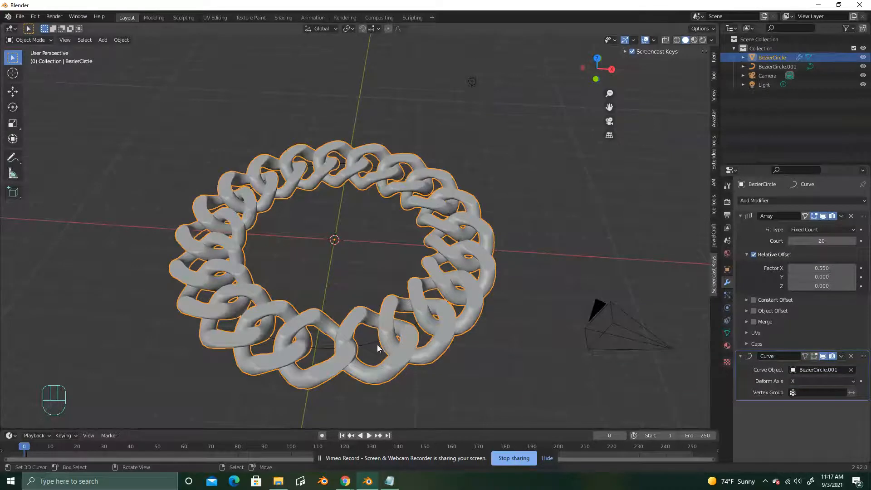
pyautogui.click(777, 66)
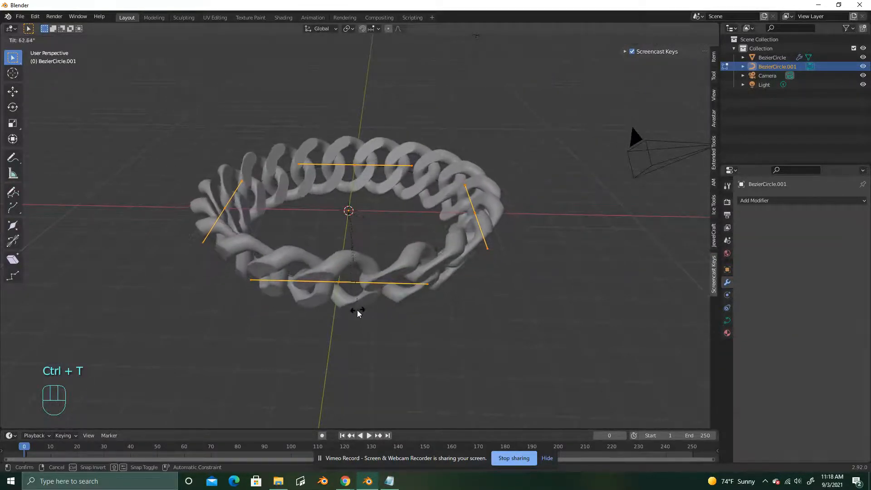
pyautogui.moveTo(330, 323)
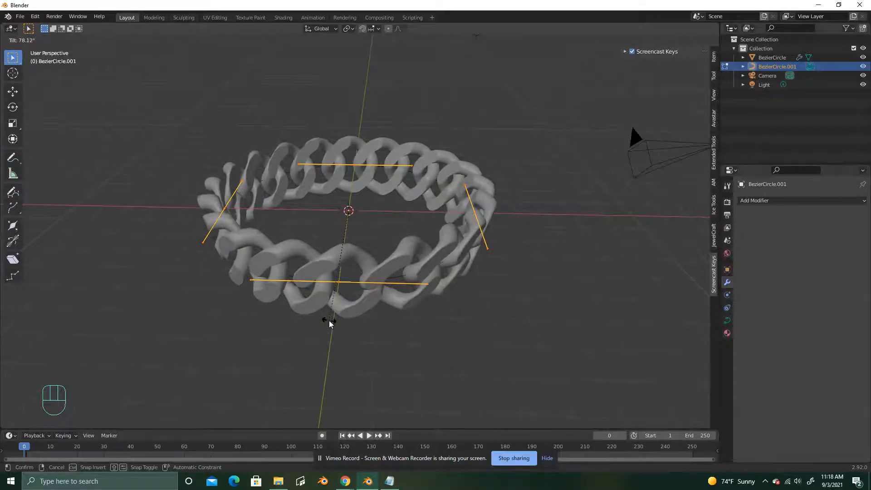
pyautogui.moveTo(309, 320)
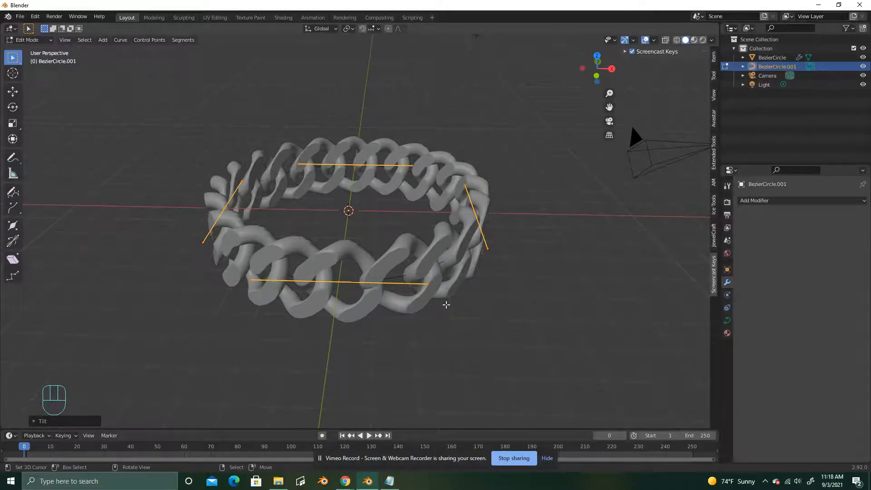
# Tilt the circle's points, then resize the 25-link chain so the ring closes
pyautogui.press('Tab')
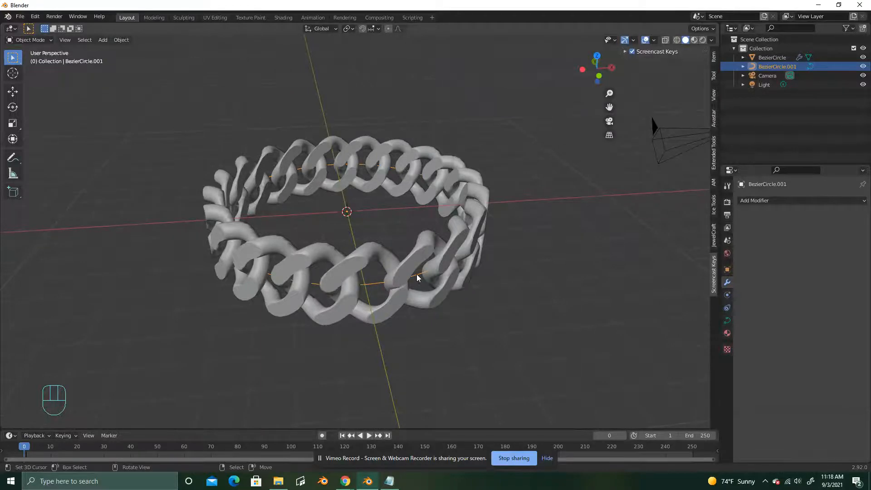
pyautogui.press('Tab')
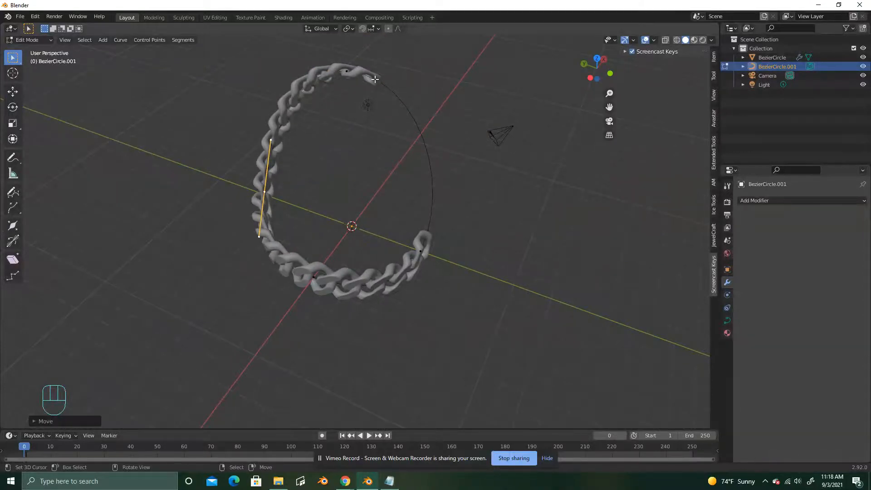
pyautogui.press('Tab')
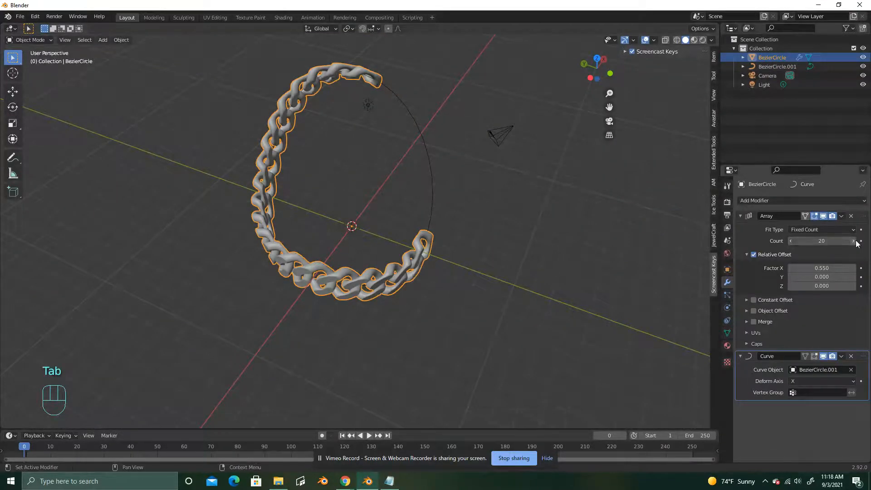
pyautogui.press('s')
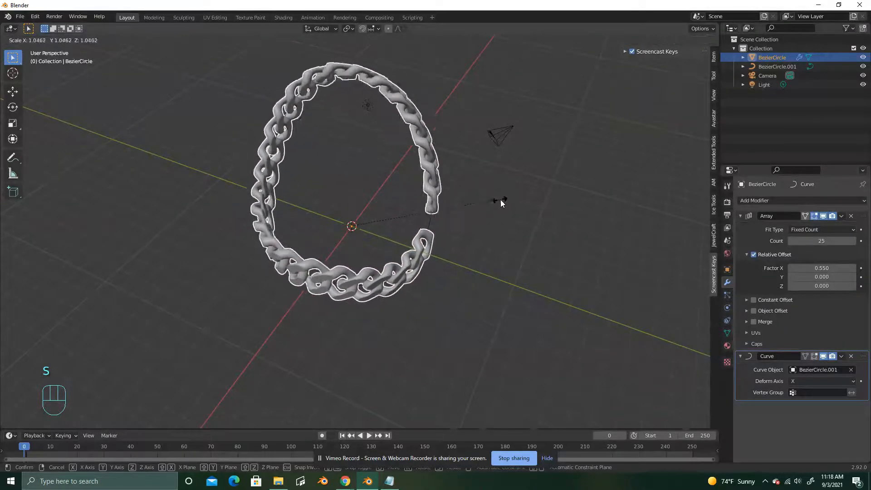
pyautogui.click(505, 245)
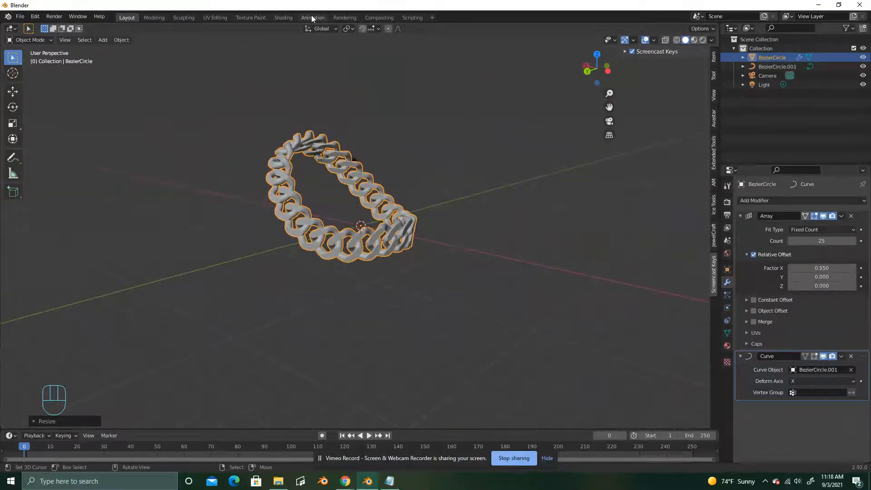
# Set the bracelet material's Metallic to 1.0 with a gold base colour, then return to Layout
pyautogui.click(283, 17)
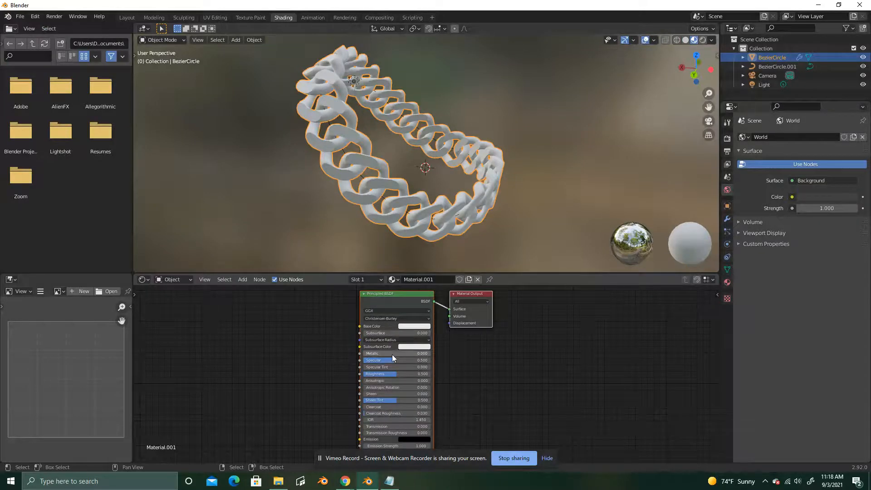
pyautogui.click(395, 353)
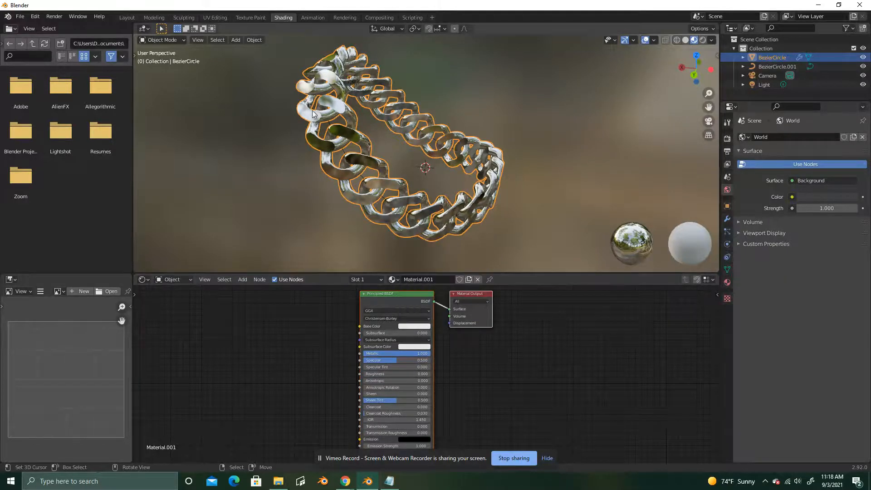
pyautogui.click(405, 326)
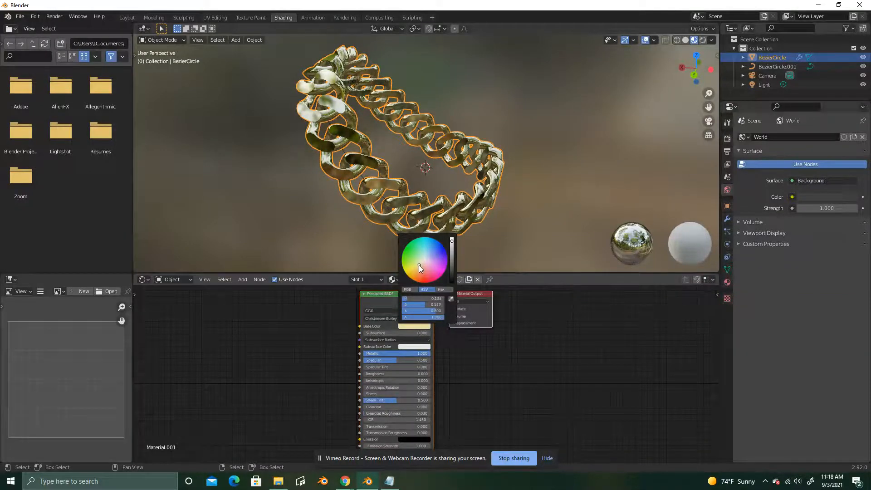
pyautogui.click(126, 17)
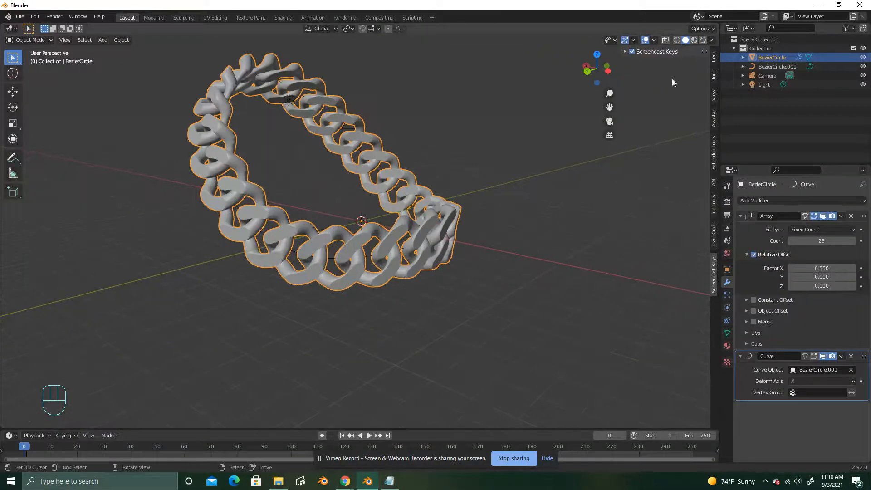